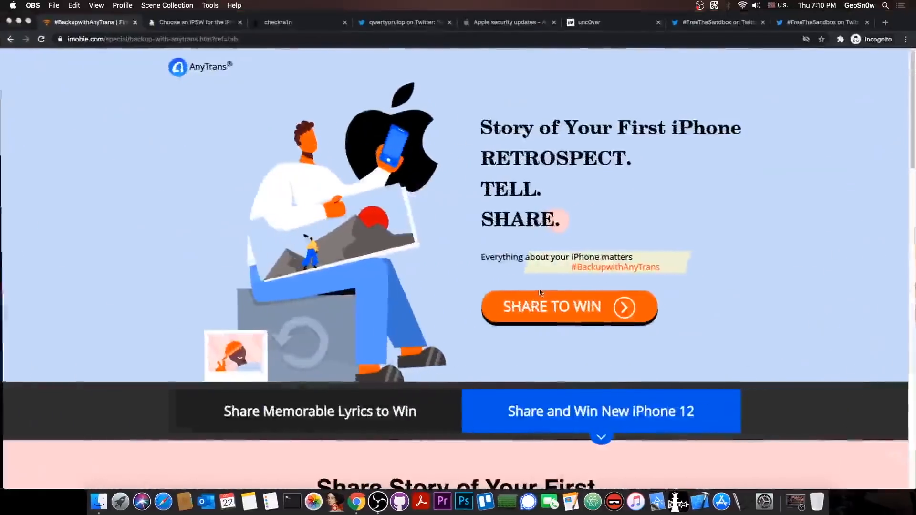
# Browse the AnyTrans share-to-win page, then bring up Apple's security updates document.
pyautogui.scroll(-3)
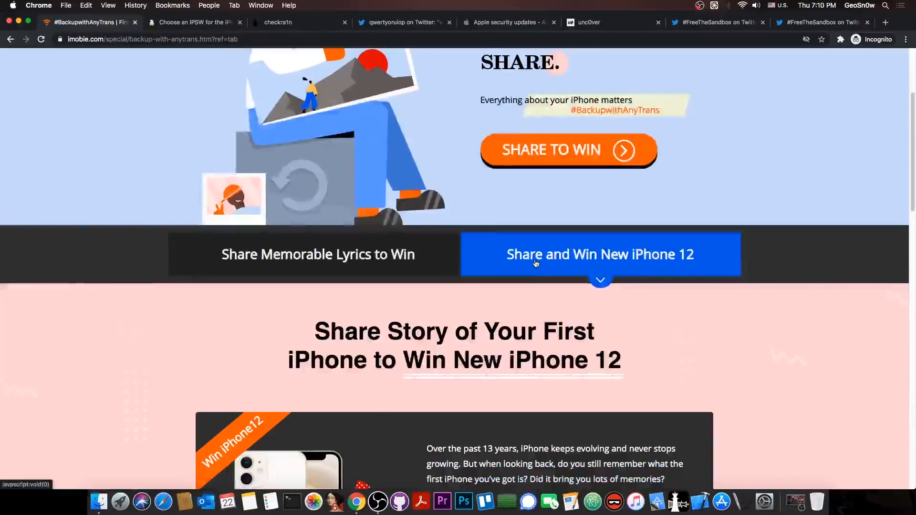
pyautogui.scroll(-3)
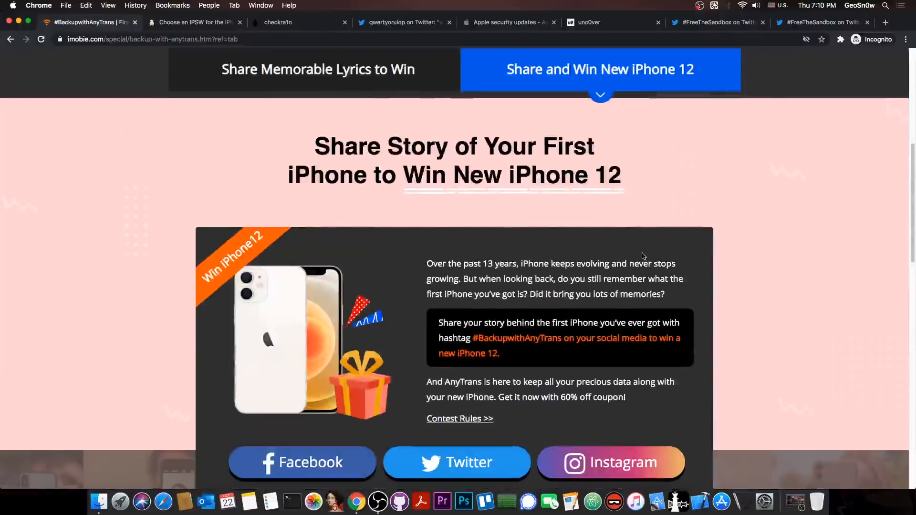
pyautogui.scroll(-3)
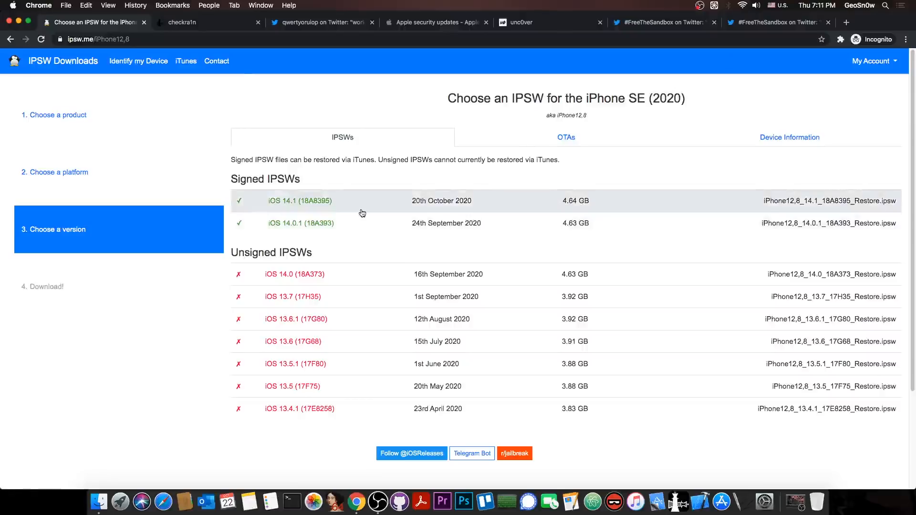
pyautogui.click(436, 23)
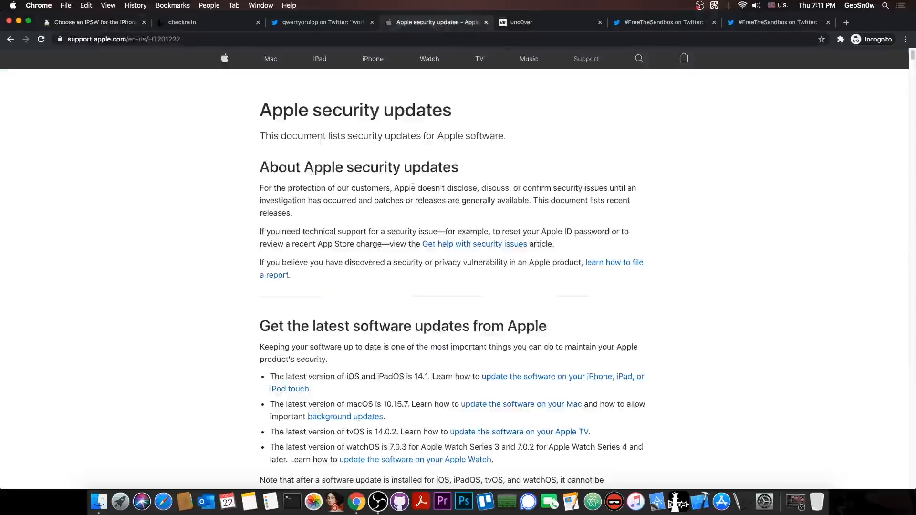
# Review the Apple security updates table, then close that tab.
pyautogui.scroll(-3)
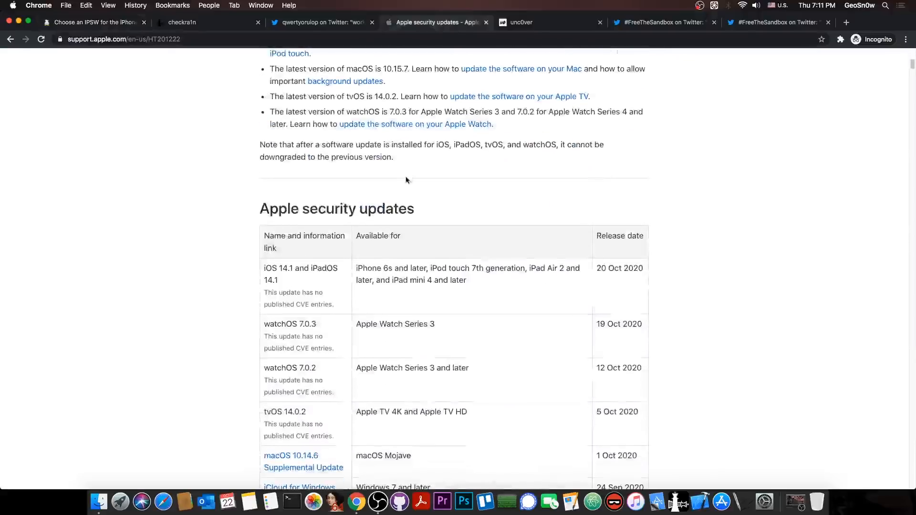
pyautogui.moveTo(319, 281)
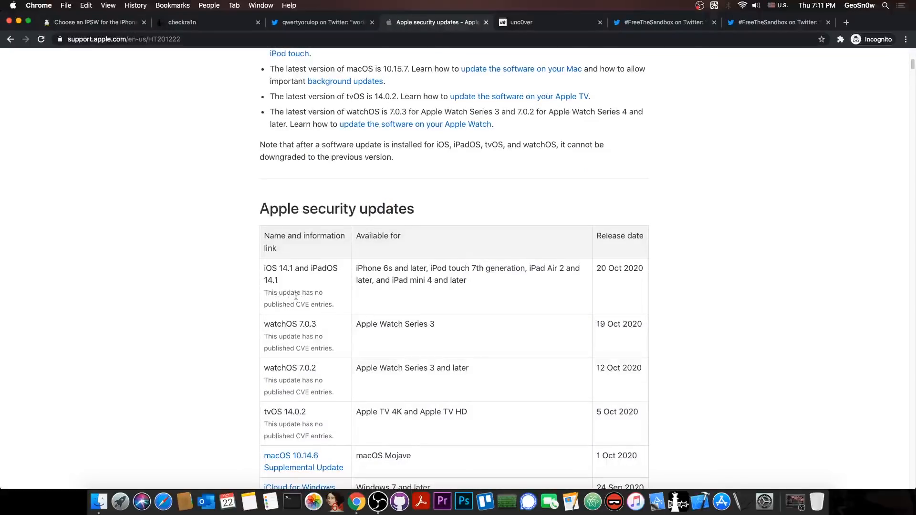
pyautogui.moveTo(356, 289)
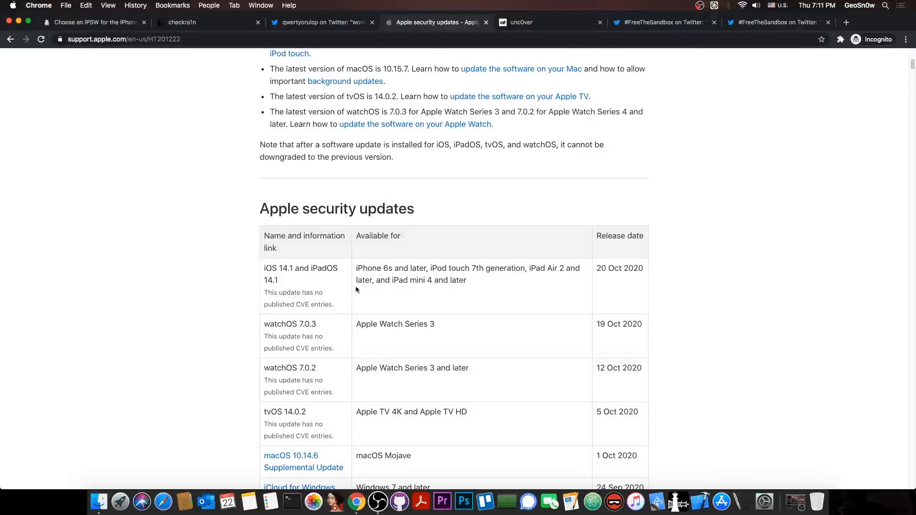
pyautogui.scroll(-3)
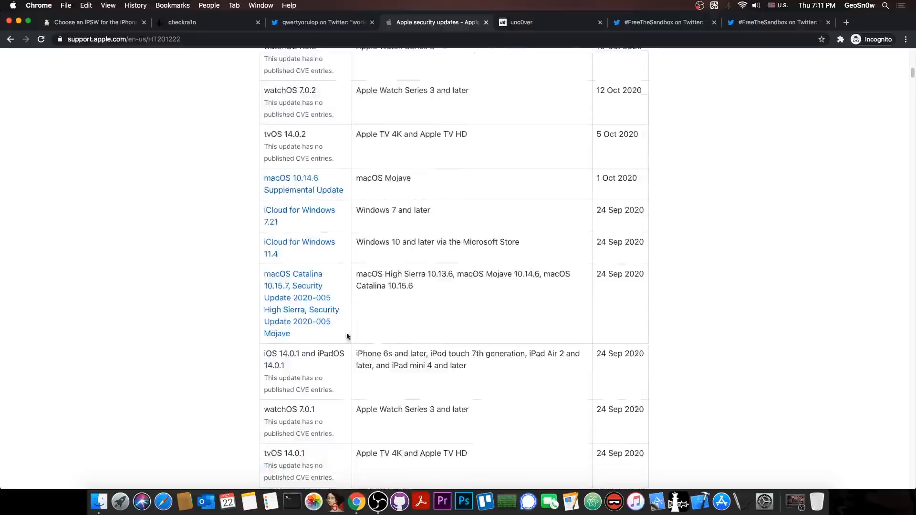
pyautogui.moveTo(287, 362)
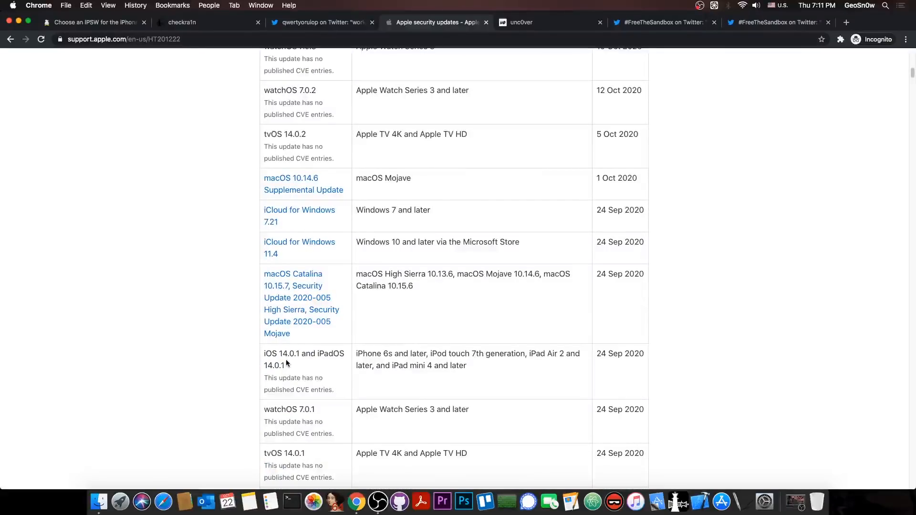
pyautogui.scroll(-3)
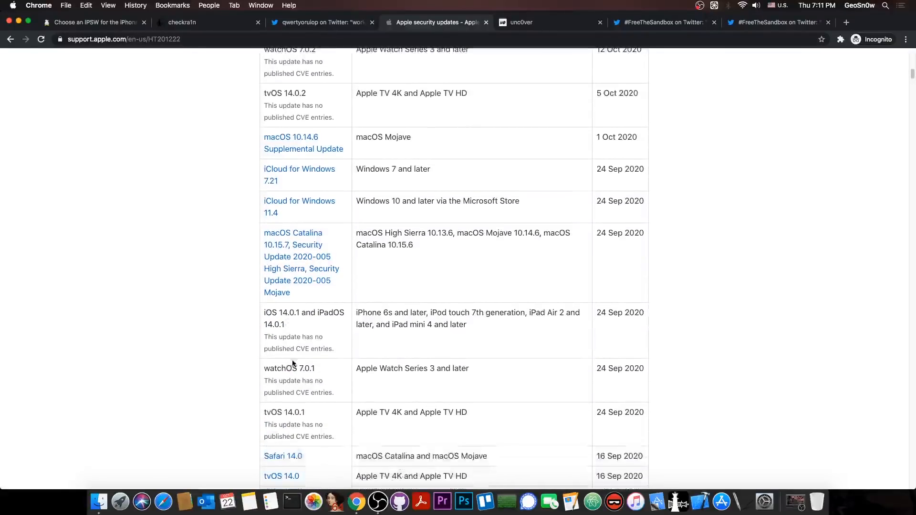
pyautogui.moveTo(290, 361)
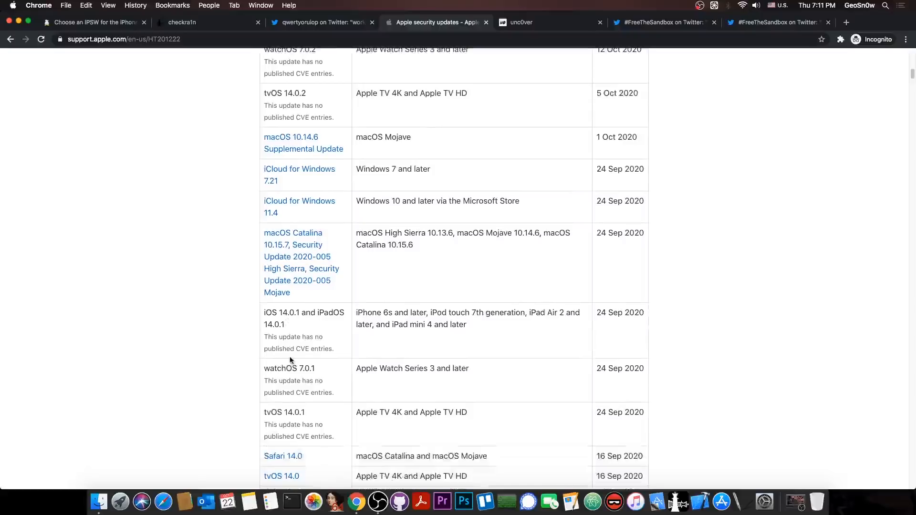
pyautogui.scroll(-3)
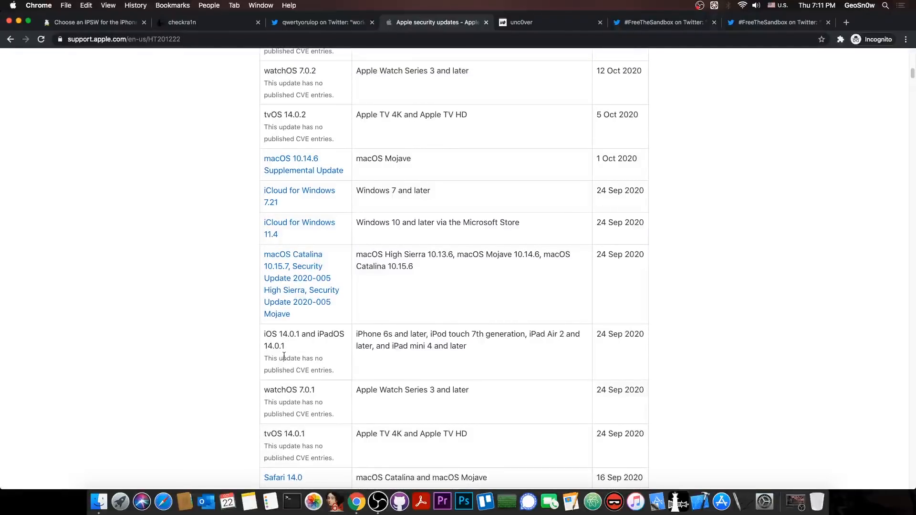
pyautogui.scroll(3)
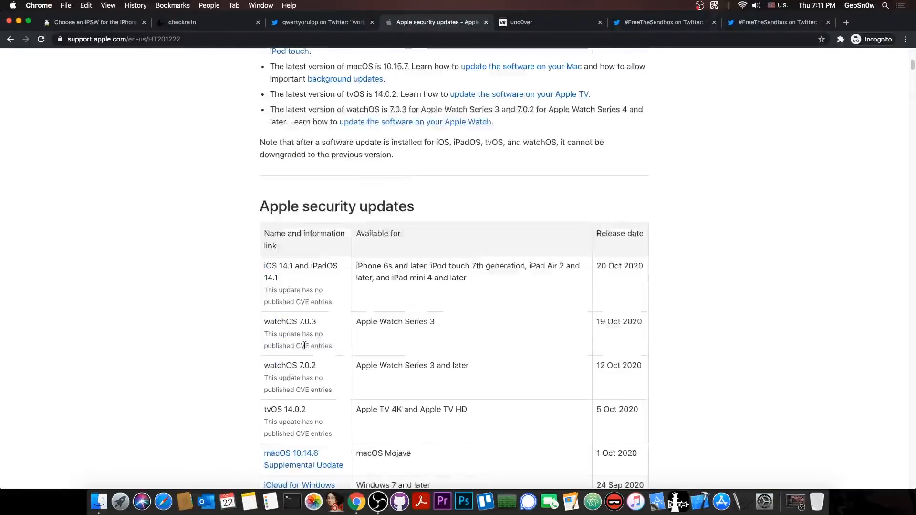
pyautogui.moveTo(307, 166)
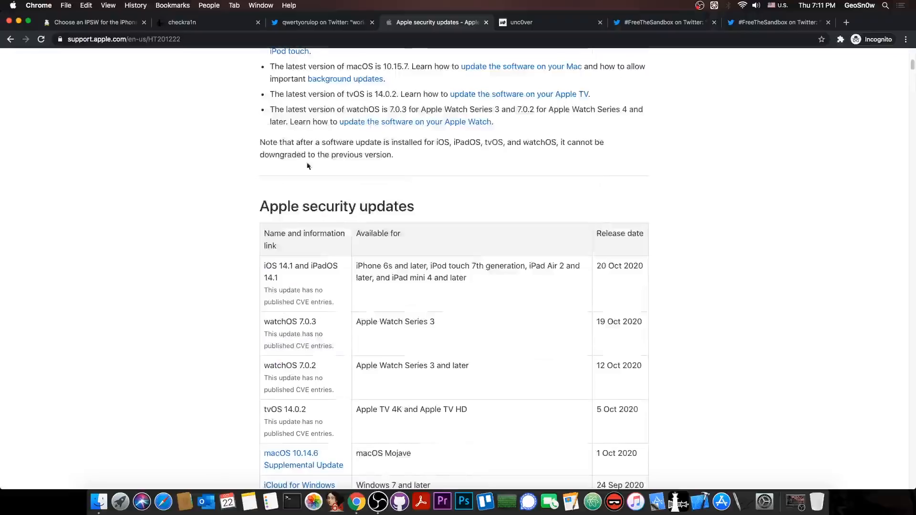
pyautogui.scroll(3)
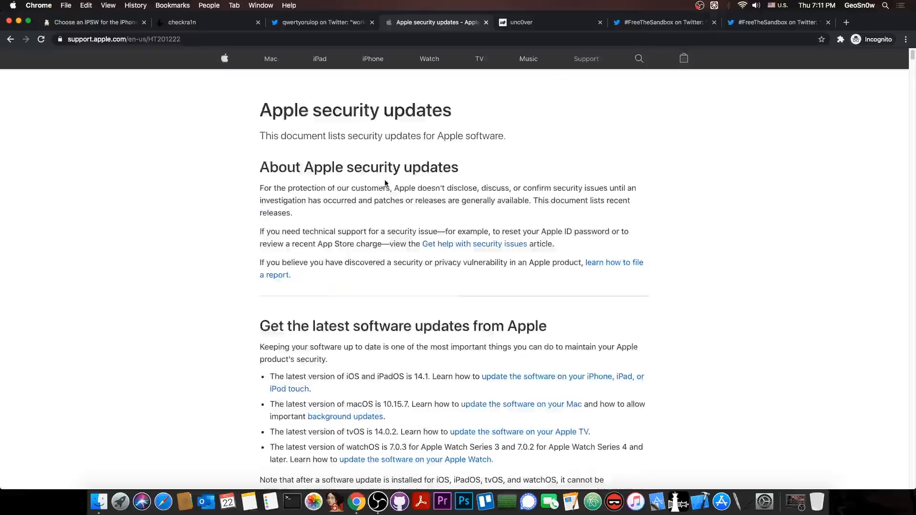
pyautogui.scroll(-3)
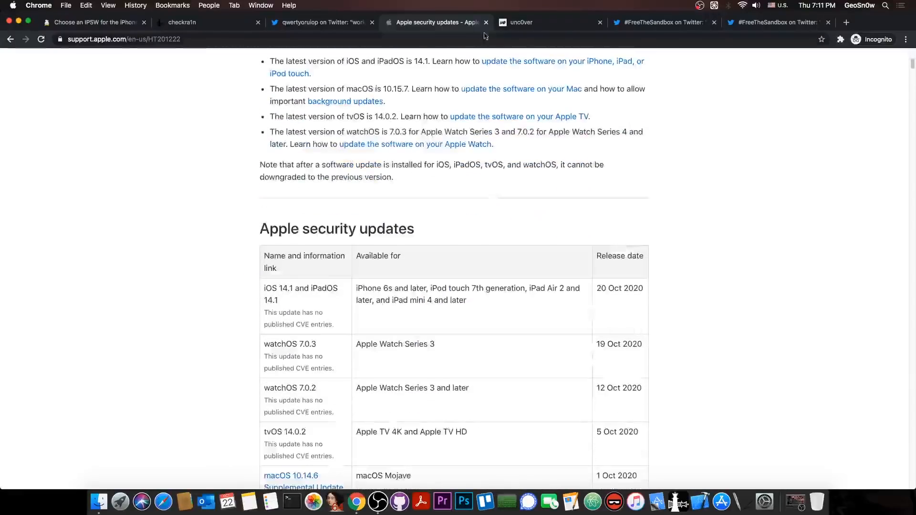
pyautogui.click(94, 22)
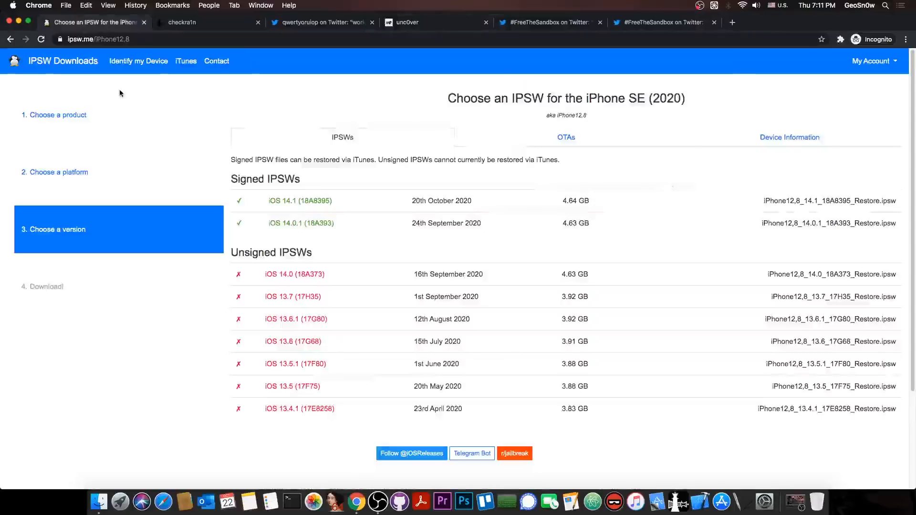
pyautogui.moveTo(344, 203)
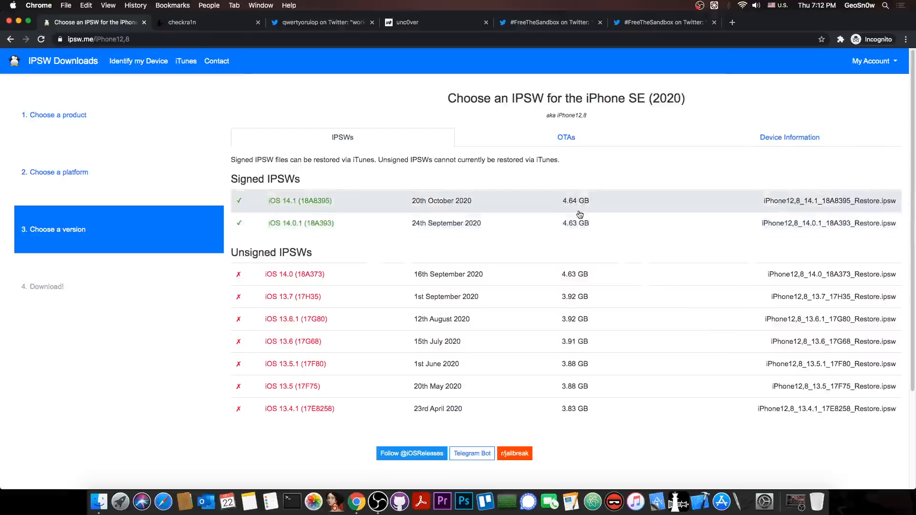
# Switch to the checkra1n site.
pyautogui.click(208, 23)
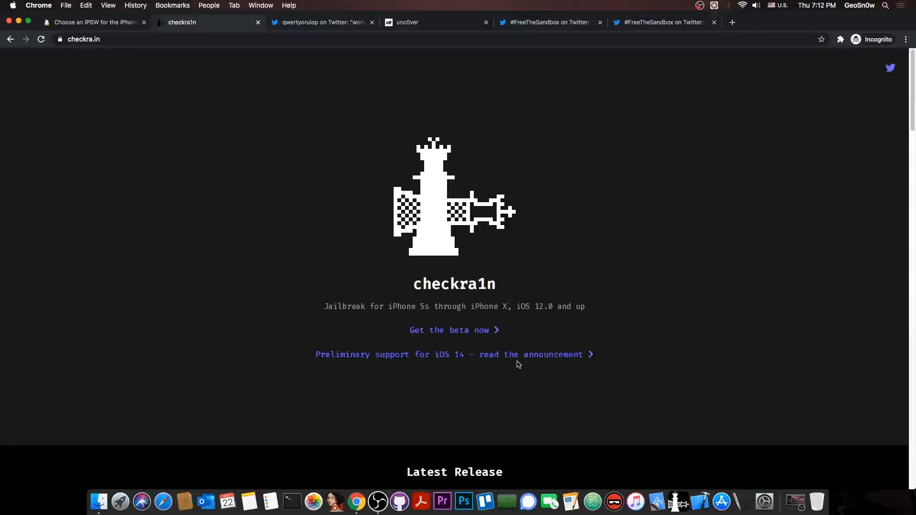
# Read checkra1n's iOS 14 support announcement, then switch to the A10 progress tweet.
pyautogui.click(532, 355)
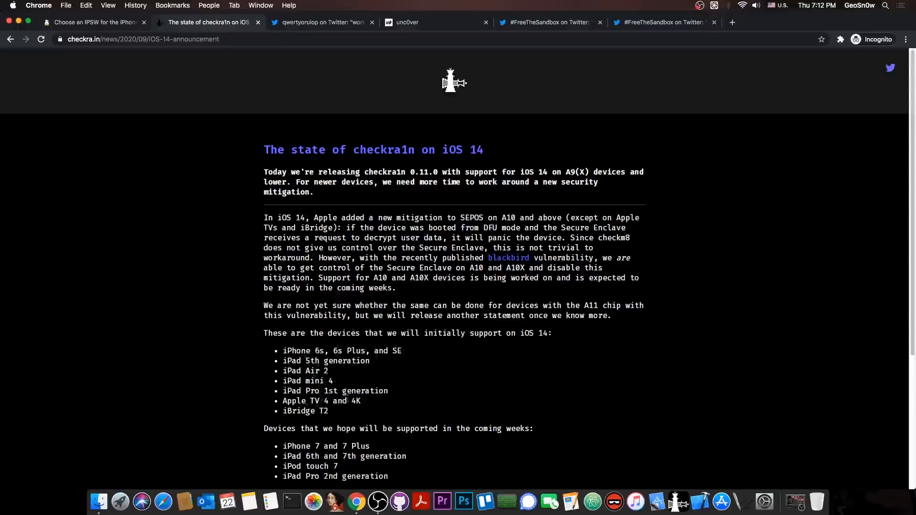
pyautogui.scroll(-3)
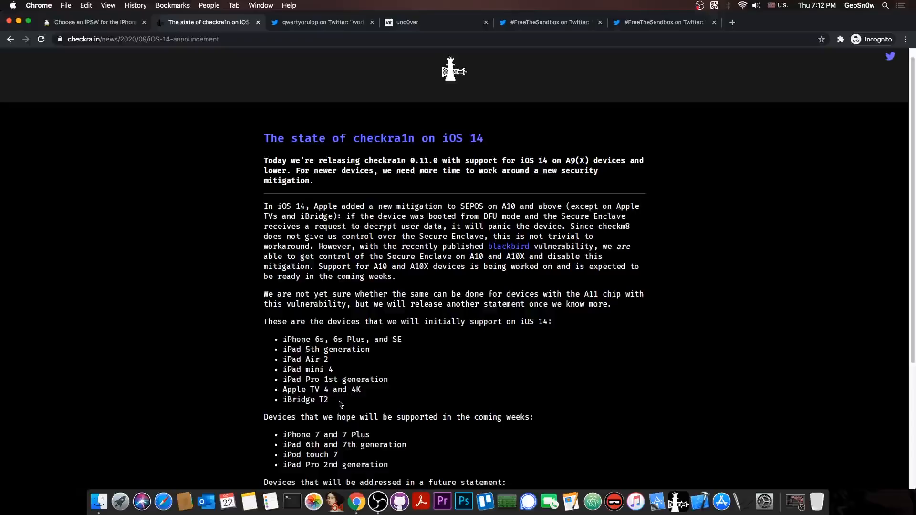
pyautogui.scroll(-3)
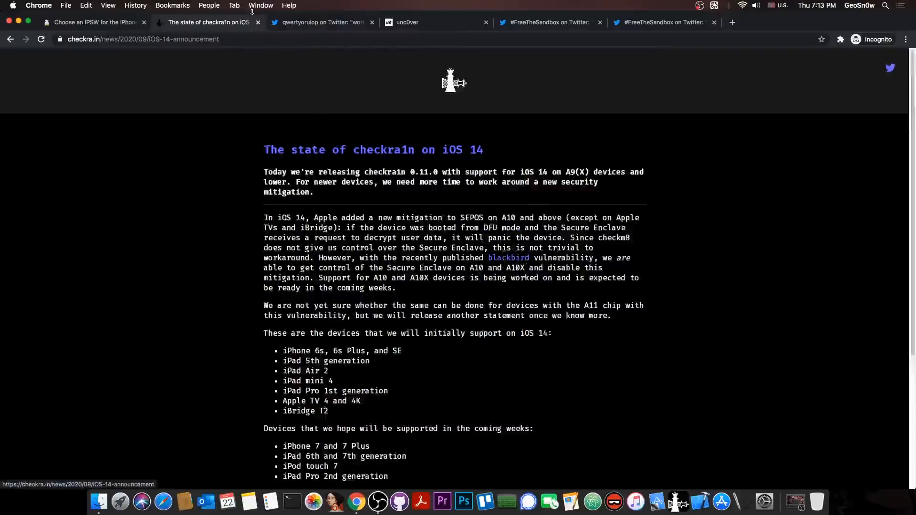
pyautogui.click(320, 23)
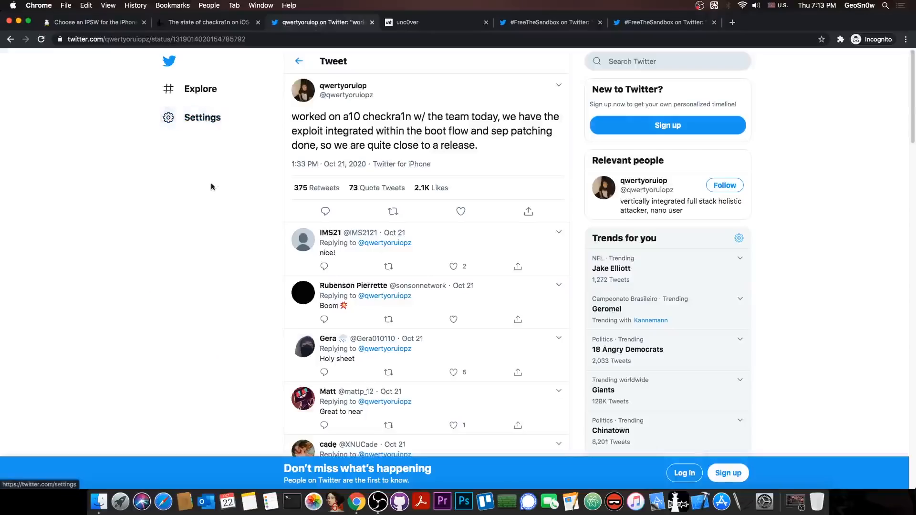
pyautogui.moveTo(178, 215)
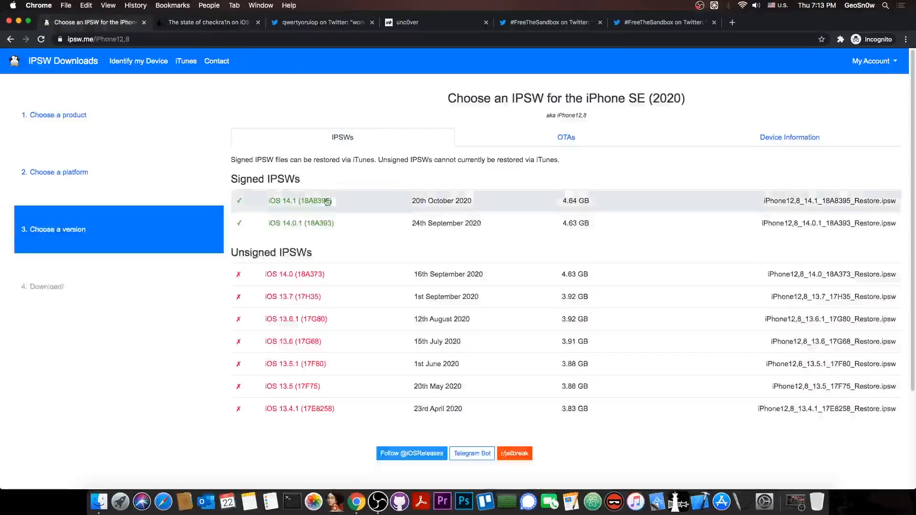
# Flip between the A10 checkra1n tweet and the checkra1n tab, ending on the tweet.
pyautogui.click(322, 22)
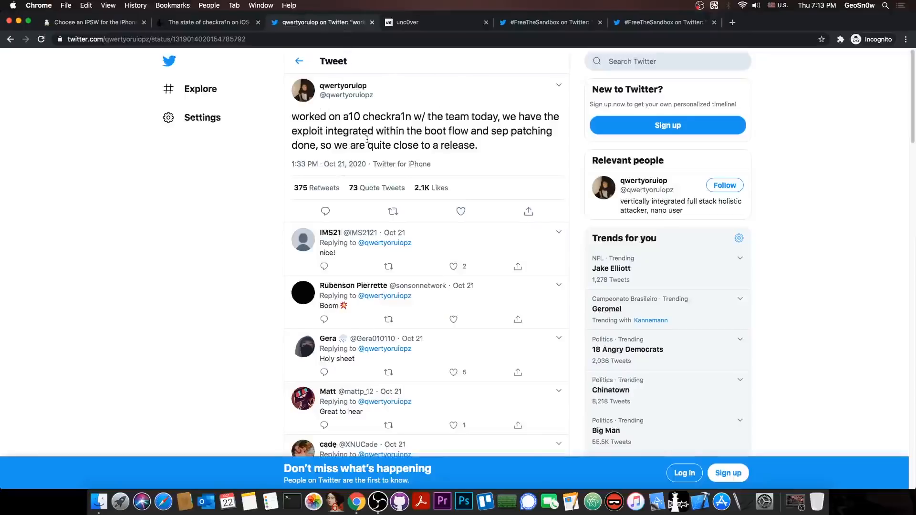
pyautogui.click(207, 23)
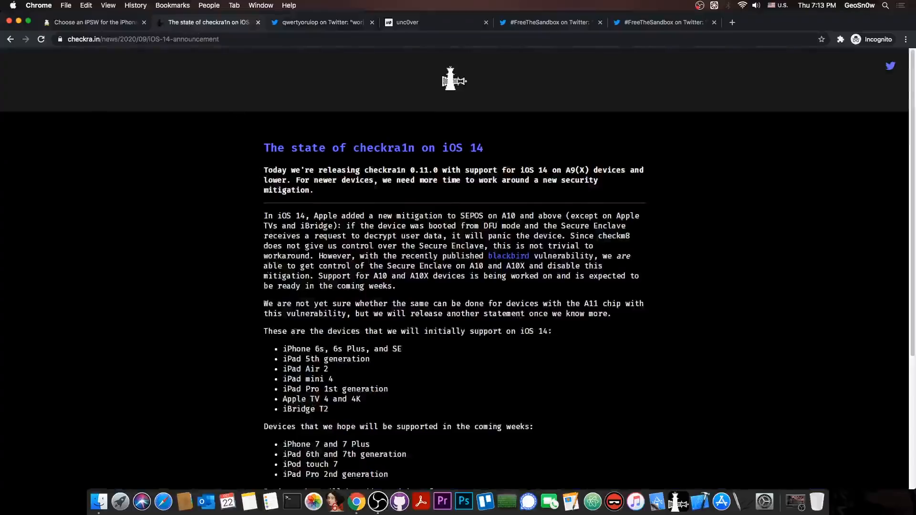
pyautogui.scroll(-3)
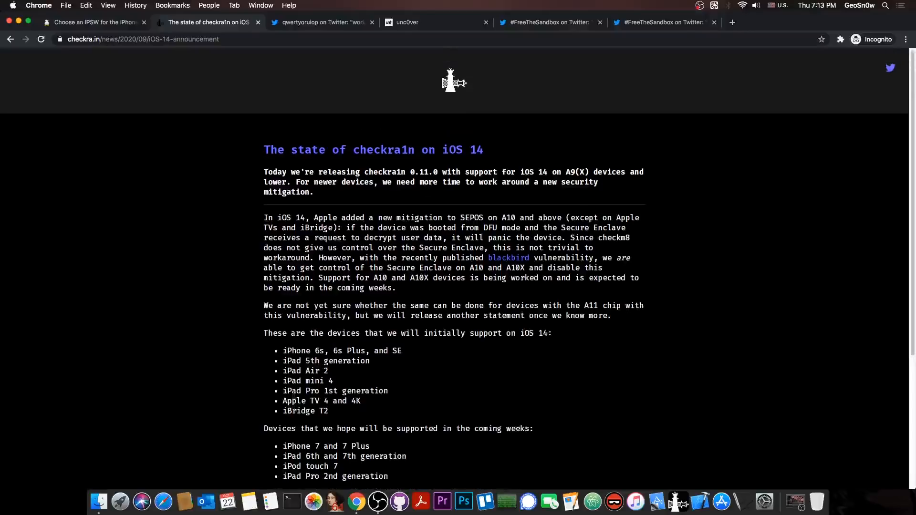
pyautogui.click(320, 22)
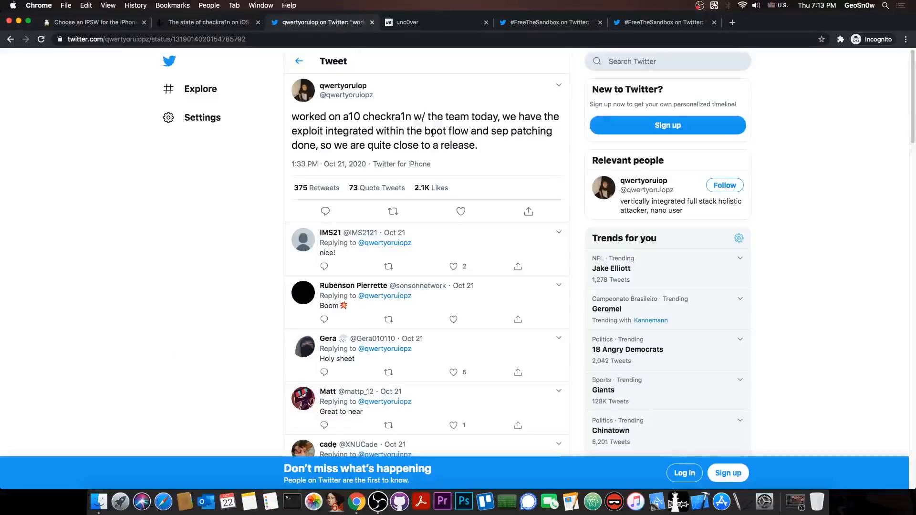
pyautogui.moveTo(403, 86)
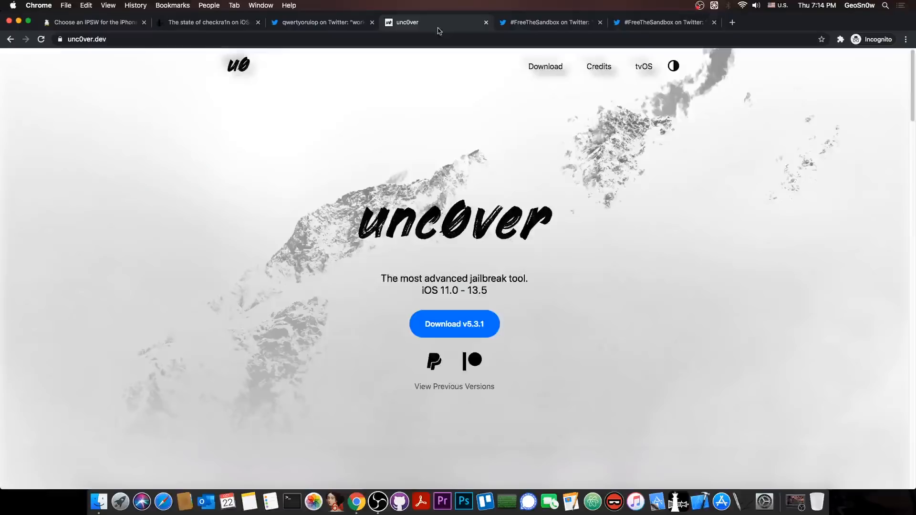
pyautogui.moveTo(461, 255)
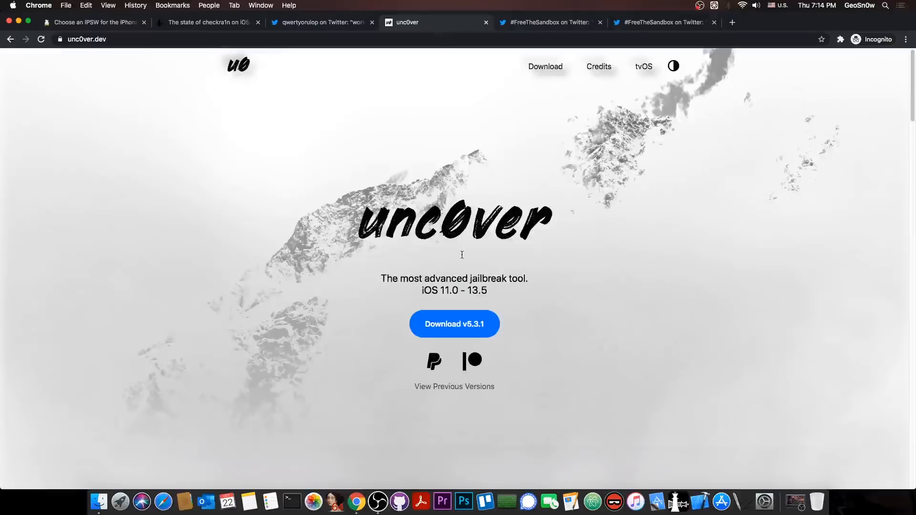
pyautogui.moveTo(555, 120)
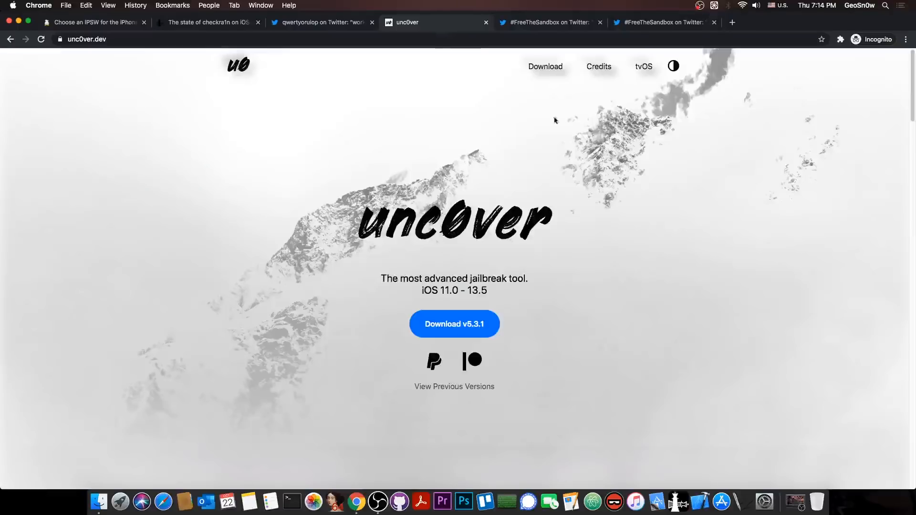
# Switch to the first #FreeTheSandbox Twitter tab.
pyautogui.click(547, 23)
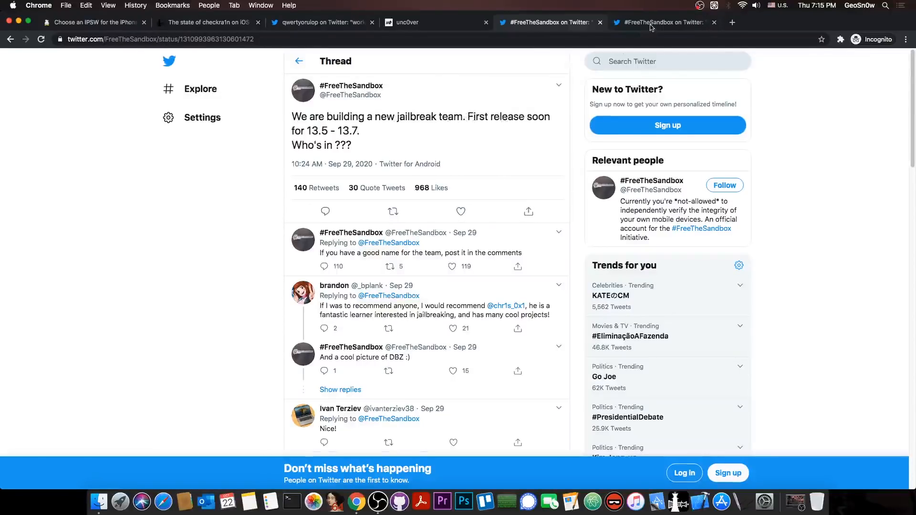
# Browse the FreeTheSandbox Twitter profile, then return to the unc0ver homepage.
pyautogui.click(351, 86)
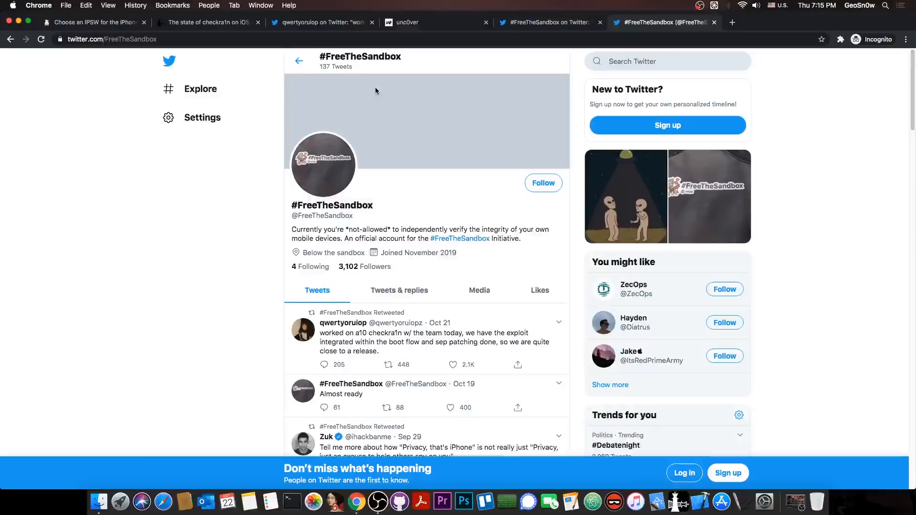
pyautogui.moveTo(385, 149)
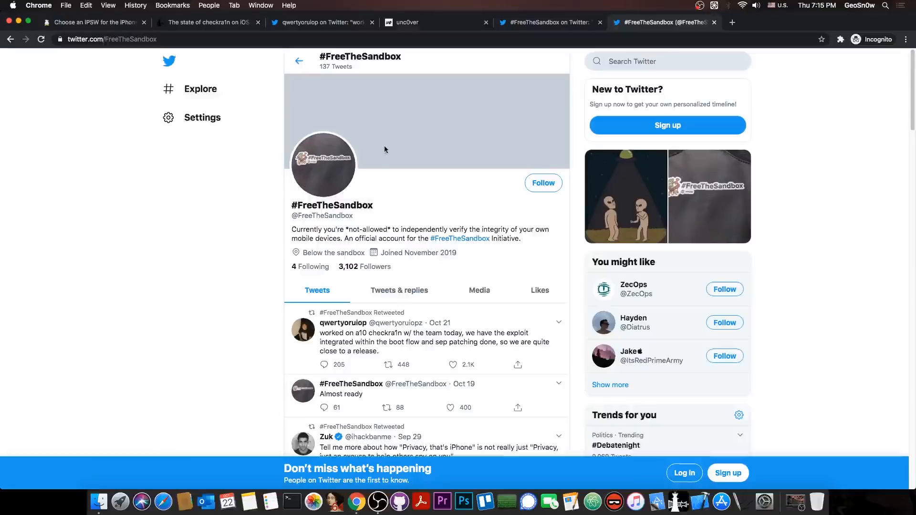
pyautogui.scroll(-3)
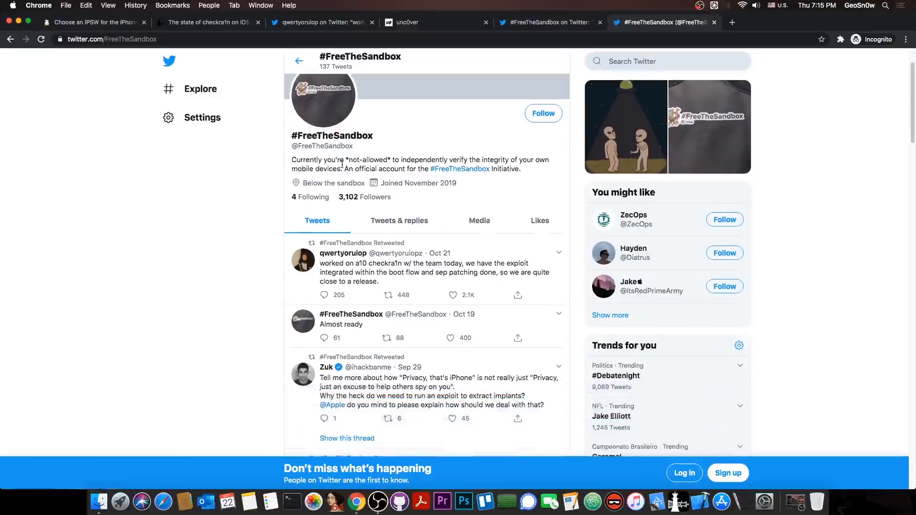
pyautogui.click(633, 219)
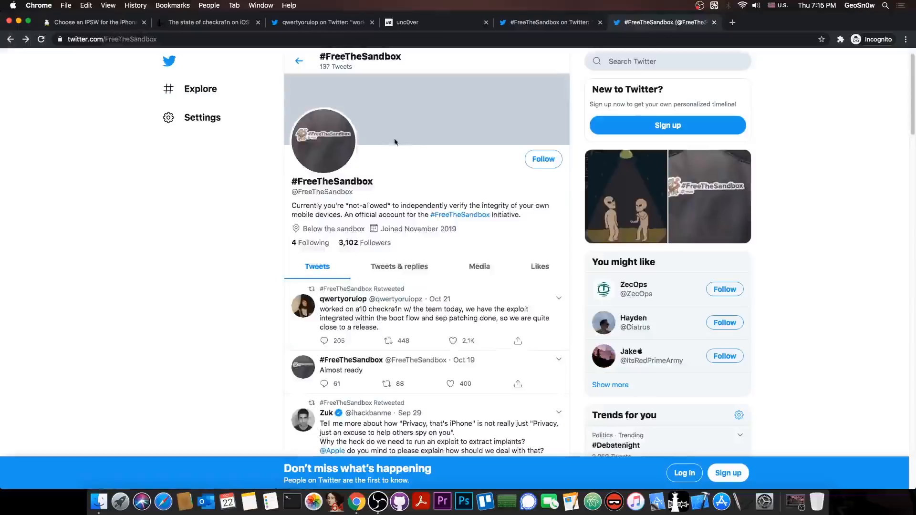
pyautogui.scroll(-3)
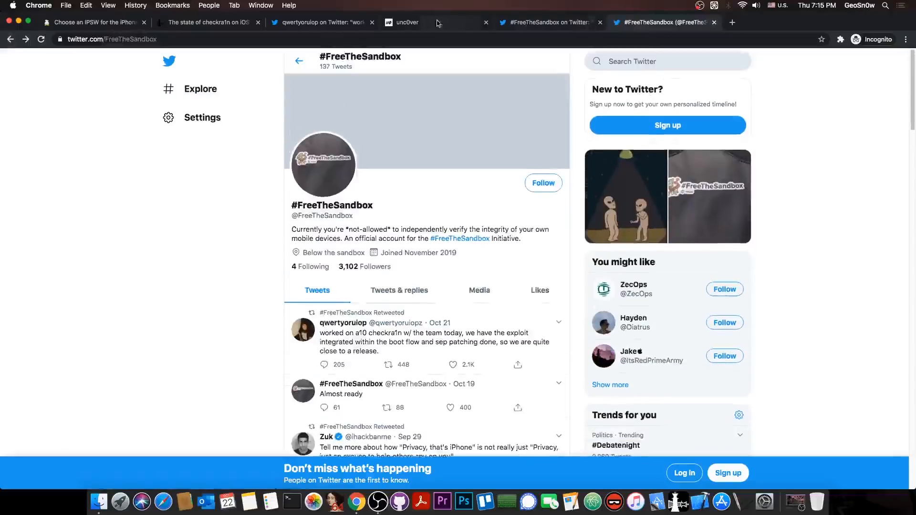
pyautogui.click(409, 23)
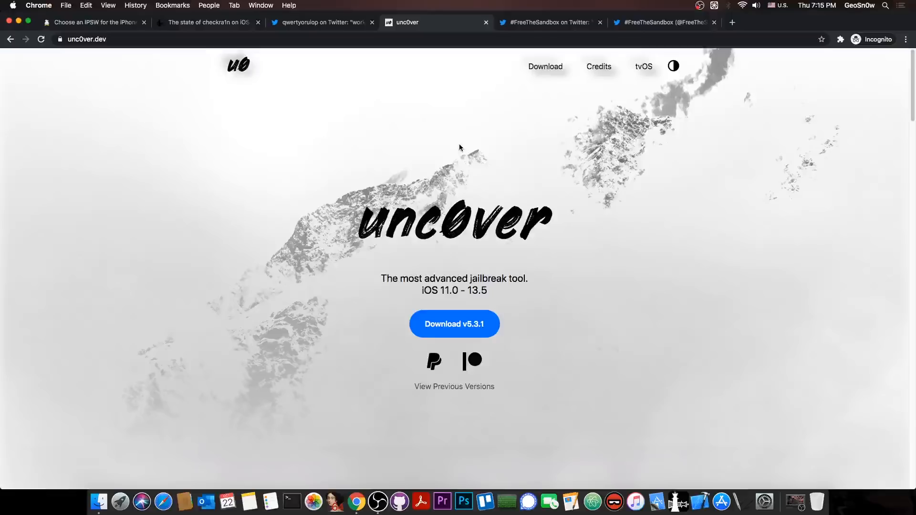
# Revisit the FreeTheSandbox thread and checkra1n site, then close the Chrome window.
pyautogui.click(547, 23)
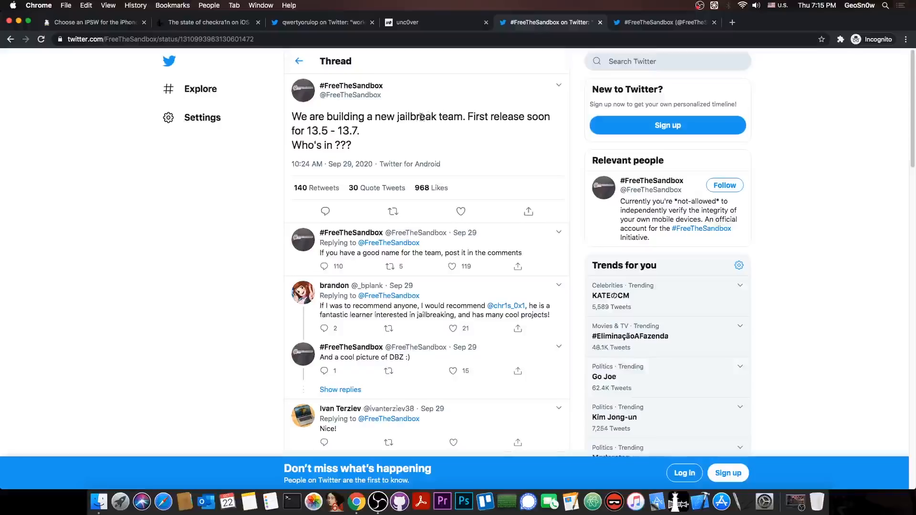
pyautogui.moveTo(417, 71)
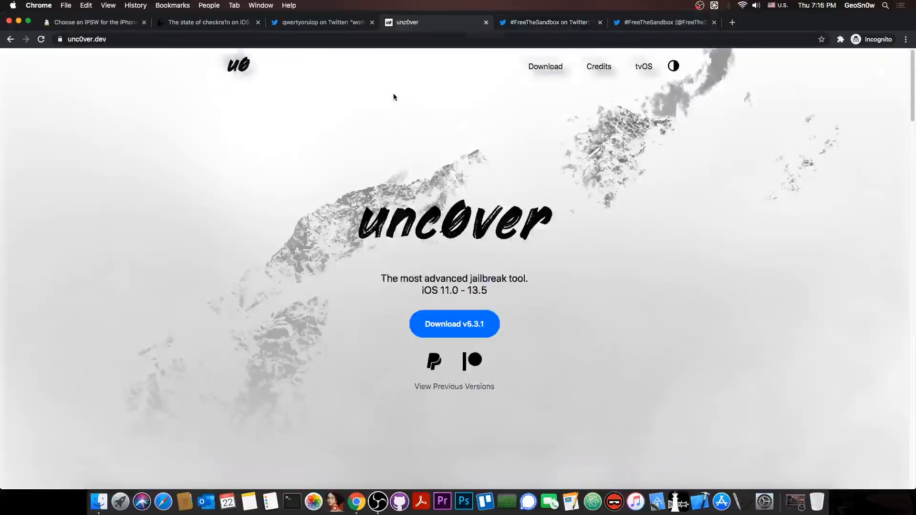
pyautogui.click(208, 22)
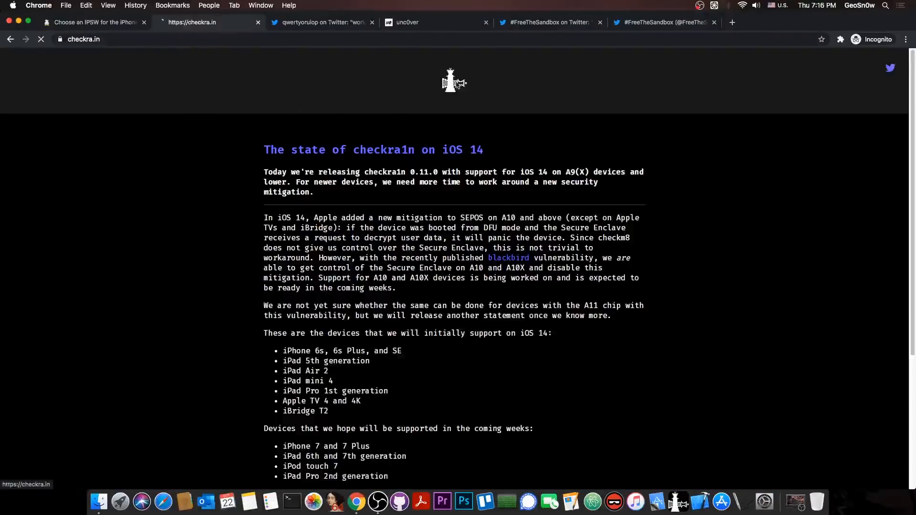
pyautogui.click(10, 39)
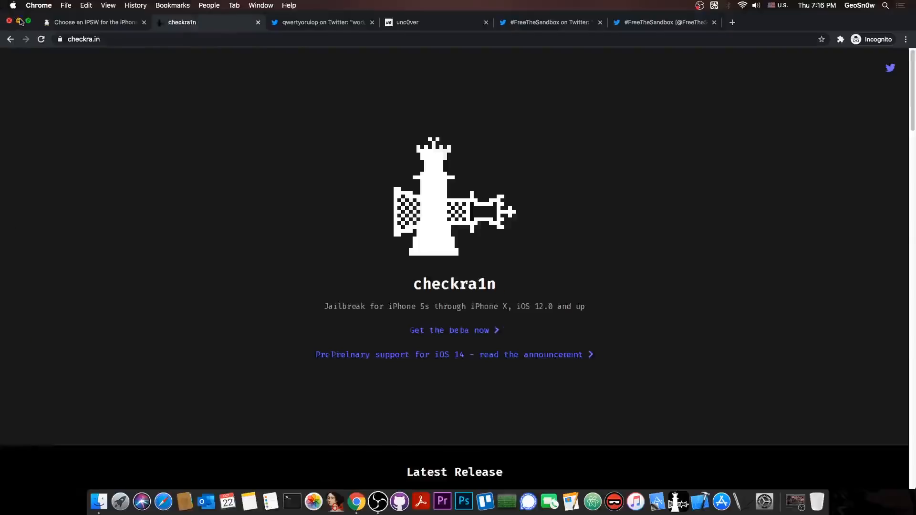
pyautogui.click(19, 21)
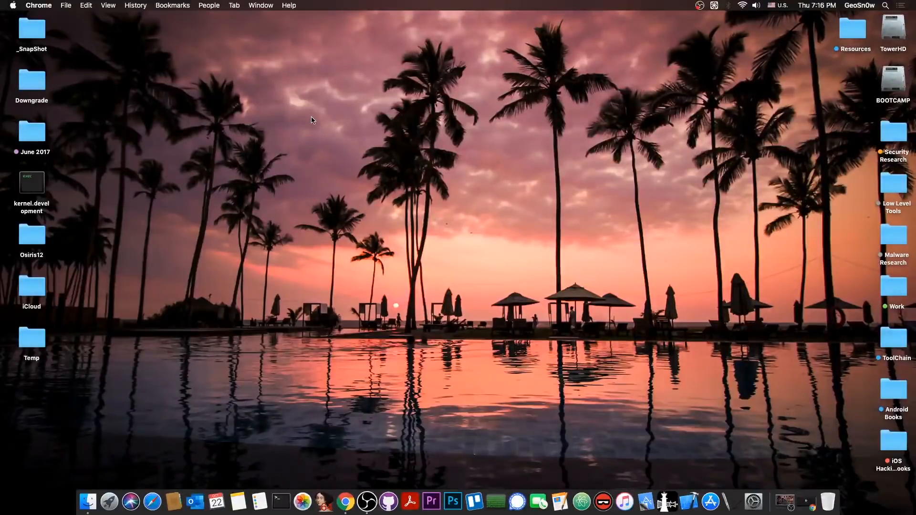